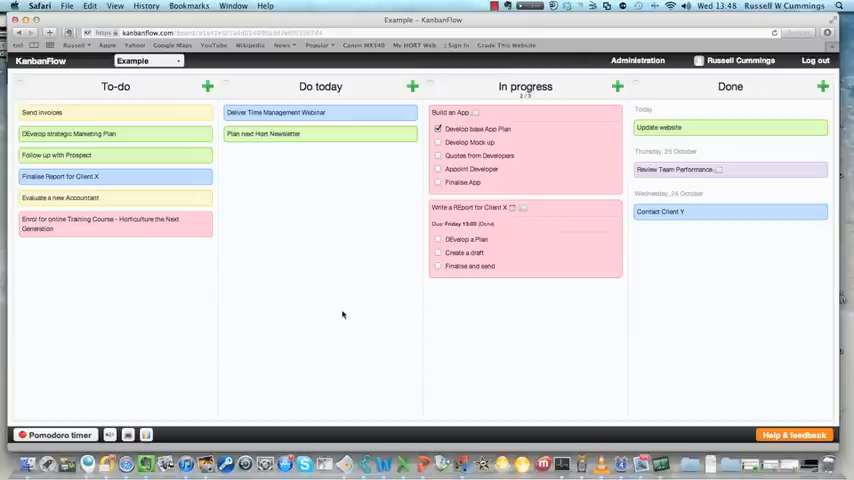
pyautogui.moveTo(378, 298)
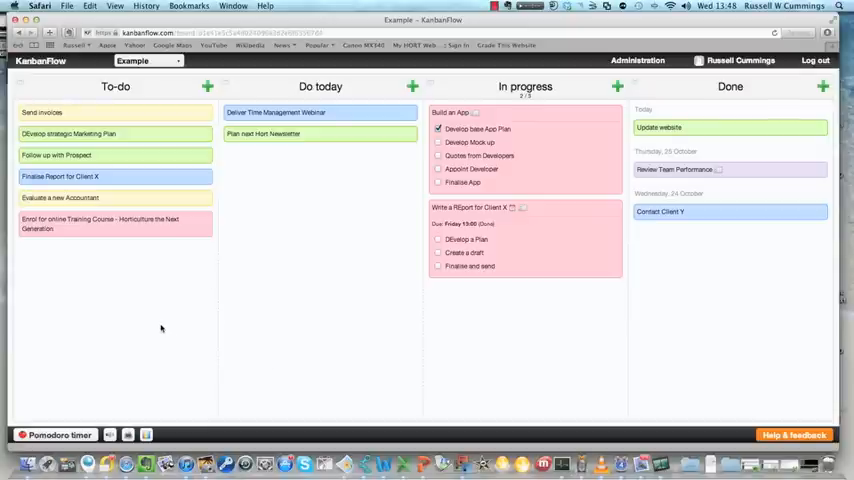
pyautogui.moveTo(316, 292)
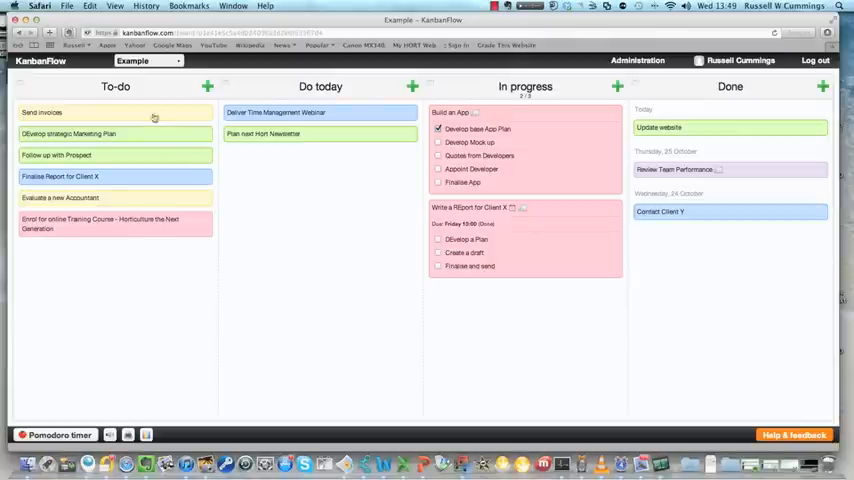
pyautogui.moveTo(160, 238)
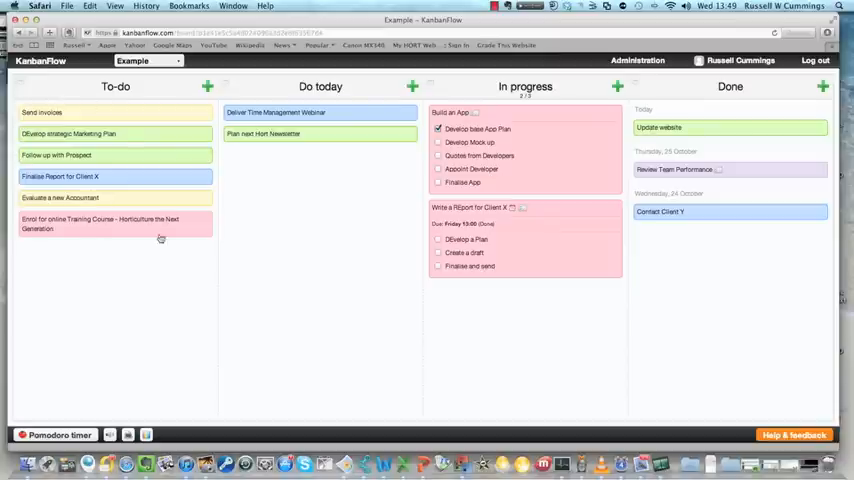
pyautogui.moveTo(66, 200)
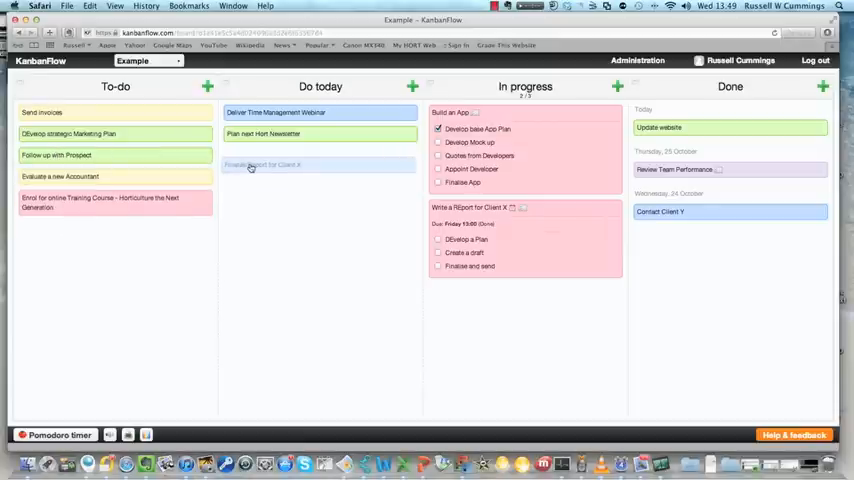
# - Move the 'Finalise Report for Client X' card into the Do today column and open its details
pyautogui.click(262, 160)
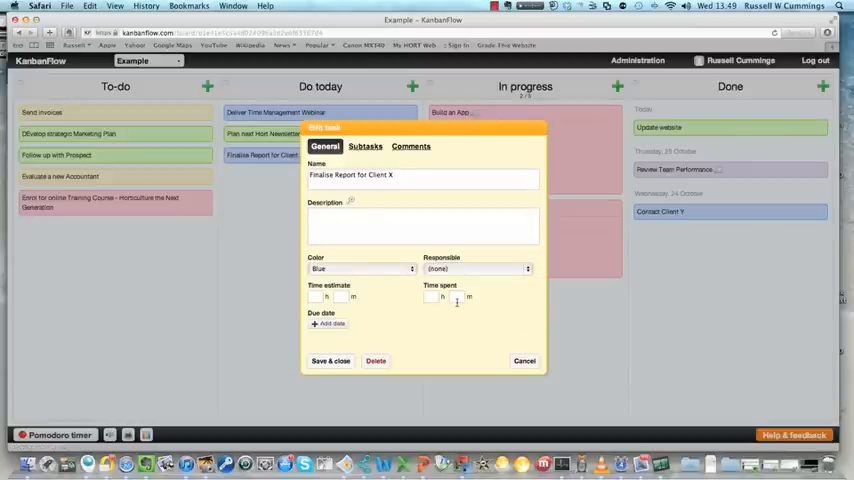
# - Review the report task's Subtasks list, then cancel out of its details without saving
pyautogui.click(364, 148)
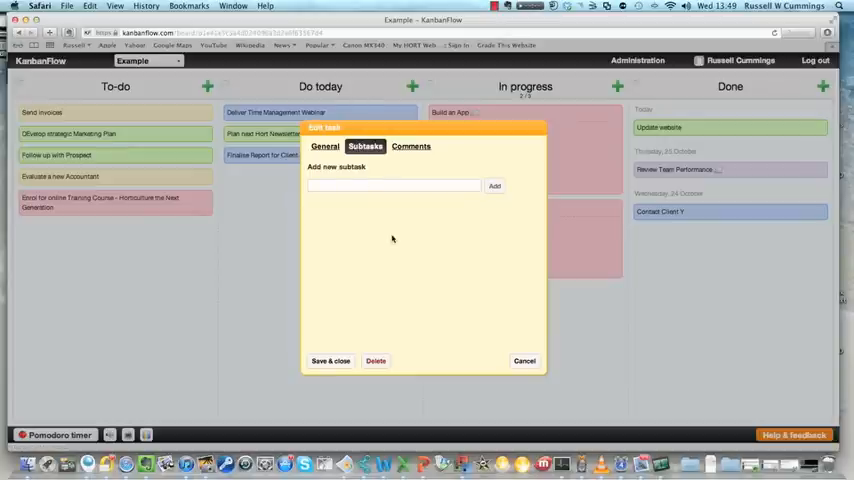
pyautogui.moveTo(436, 284)
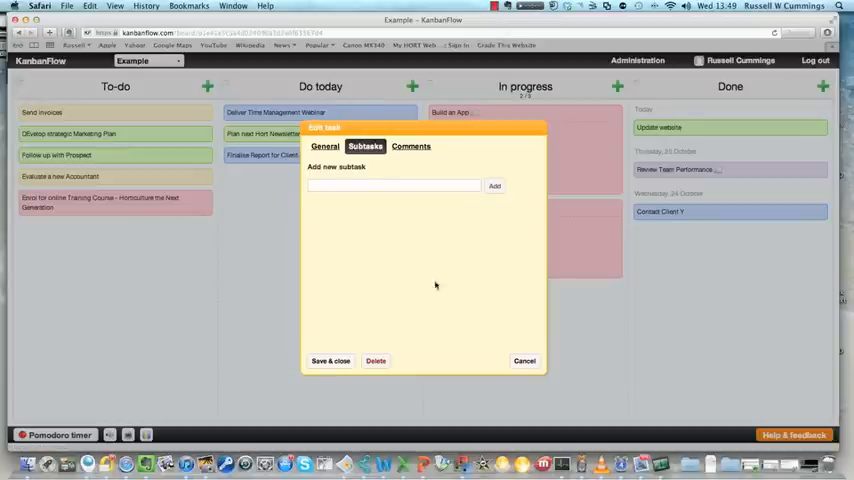
pyautogui.moveTo(536, 356)
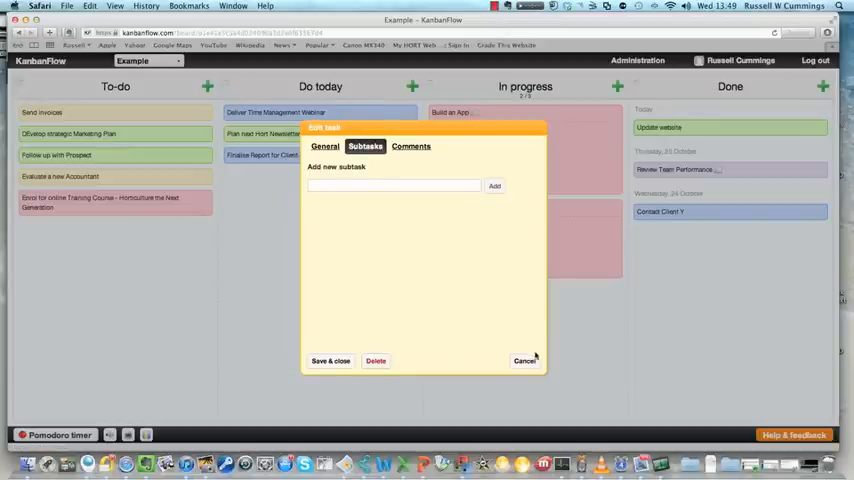
pyautogui.click(524, 360)
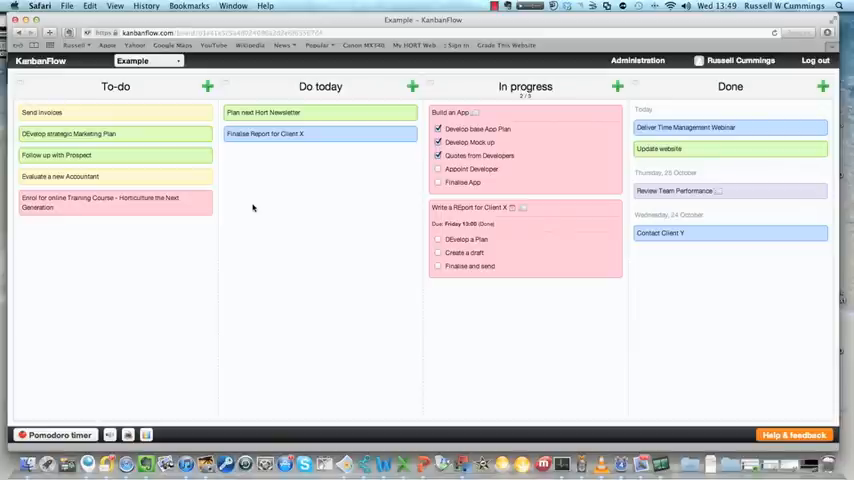
pyautogui.moveTo(76, 408)
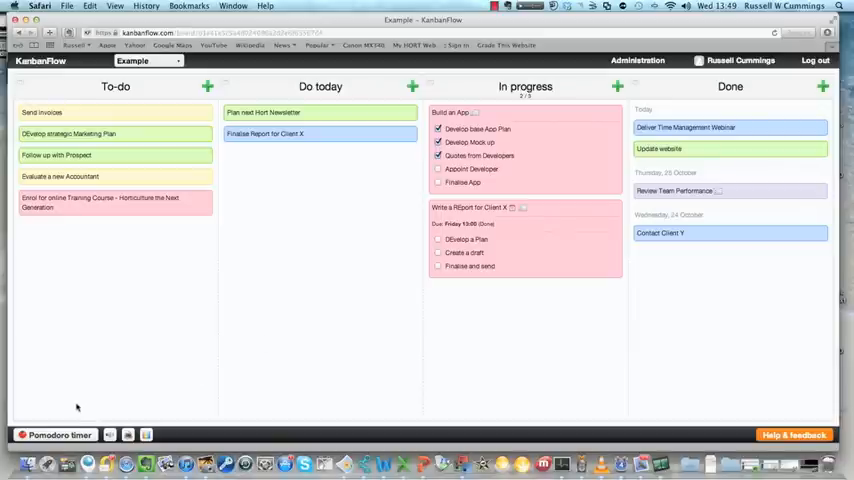
# - Bring up the Pomodoro timer showing 25:00 for 'Deliver Time Management Webinar'
pyautogui.click(58, 434)
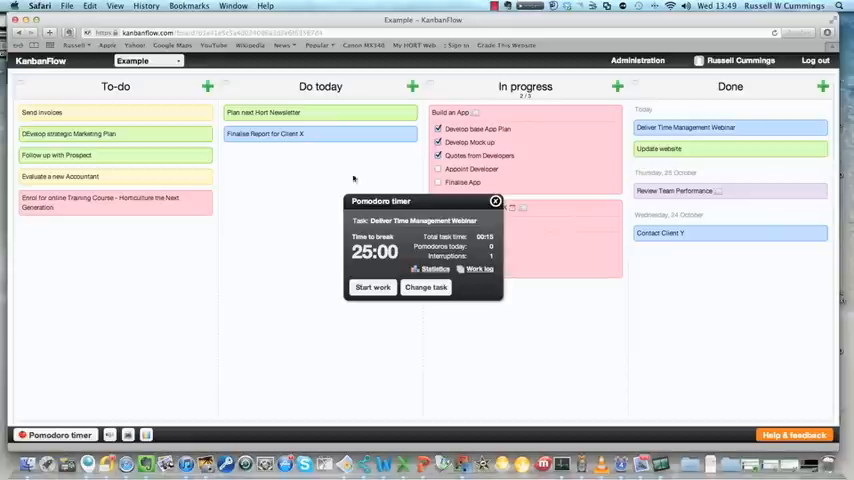
pyautogui.moveTo(286, 376)
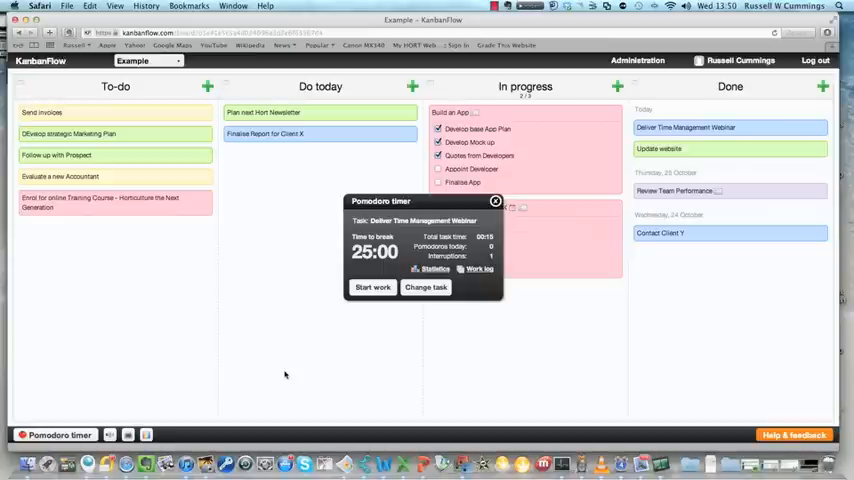
pyautogui.moveTo(272, 360)
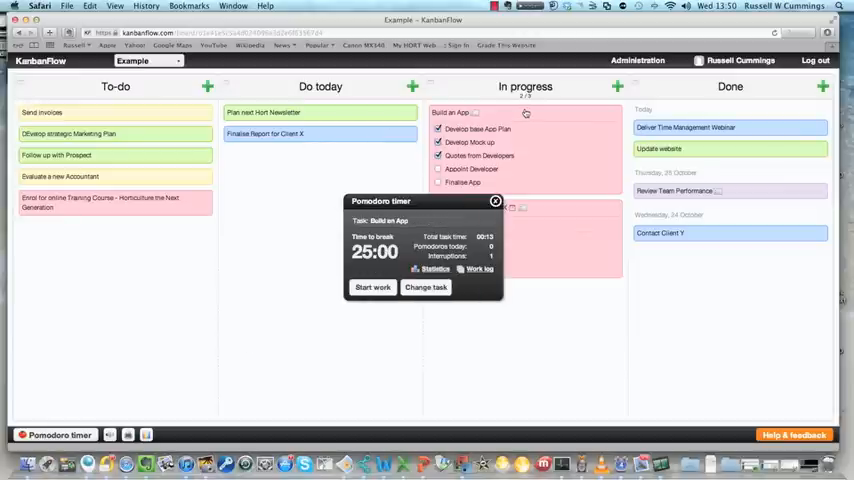
# - Start and stop the Pomodoro work session on 'Build an App' three times in a row
pyautogui.click(372, 288)
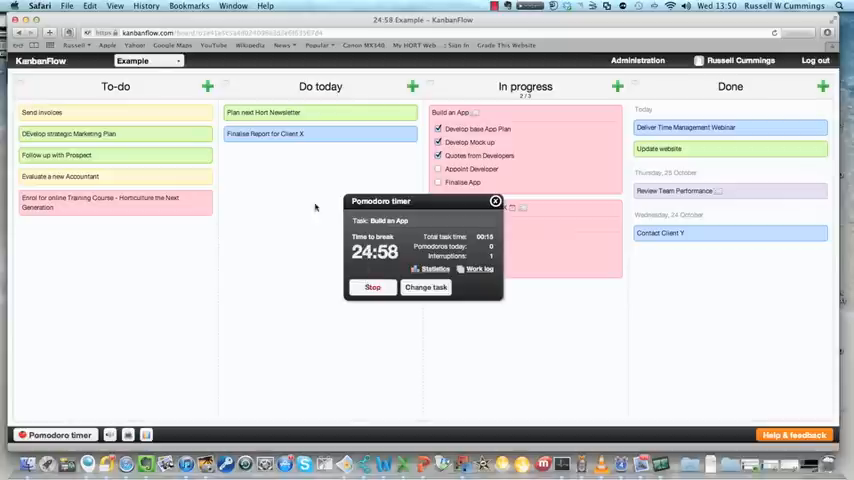
pyautogui.moveTo(274, 216)
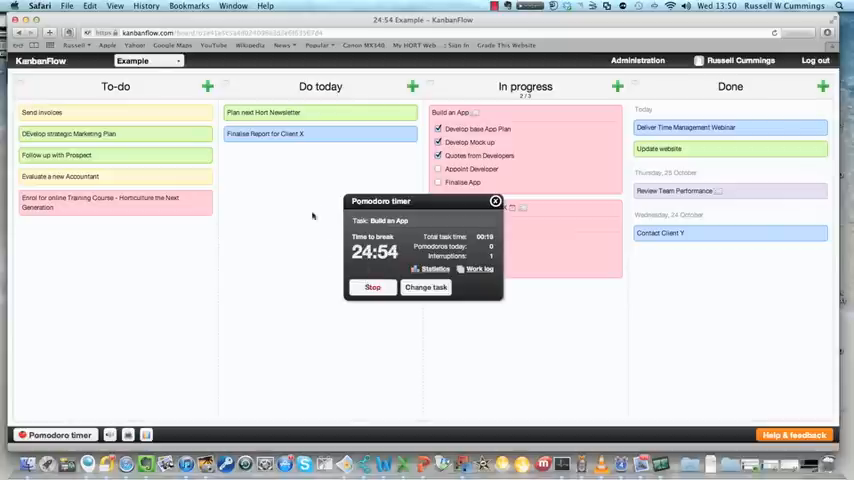
pyautogui.click(372, 288)
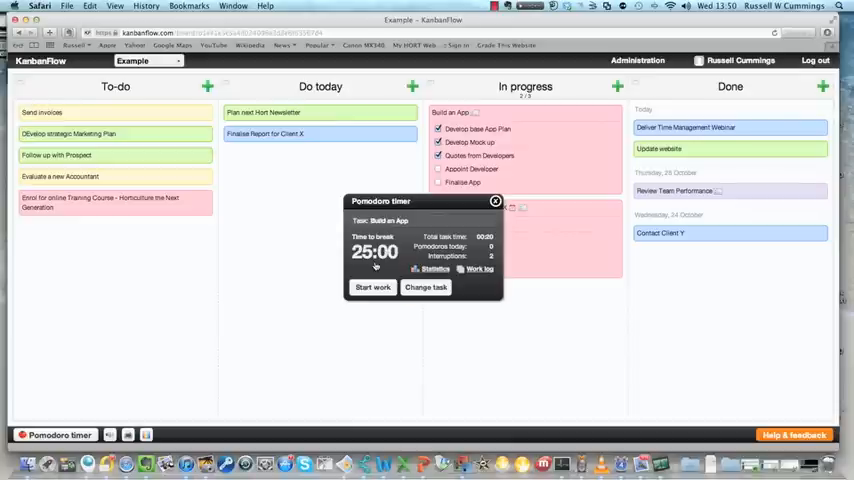
pyautogui.click(372, 288)
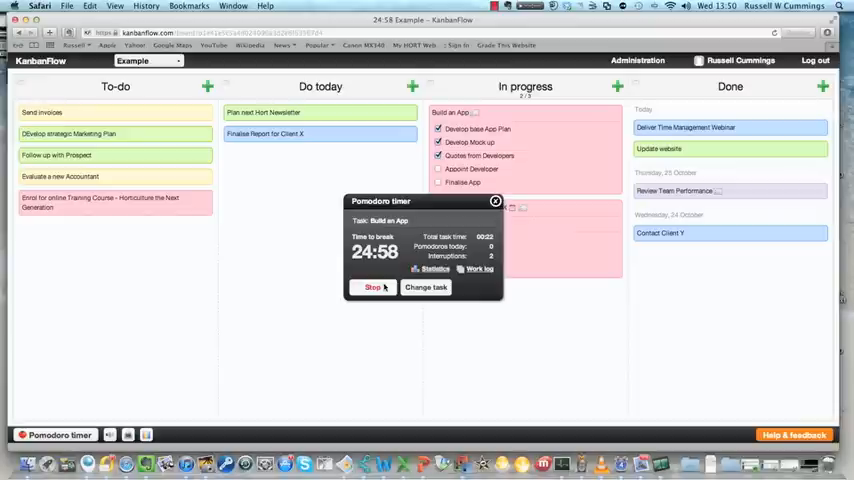
pyautogui.click(372, 288)
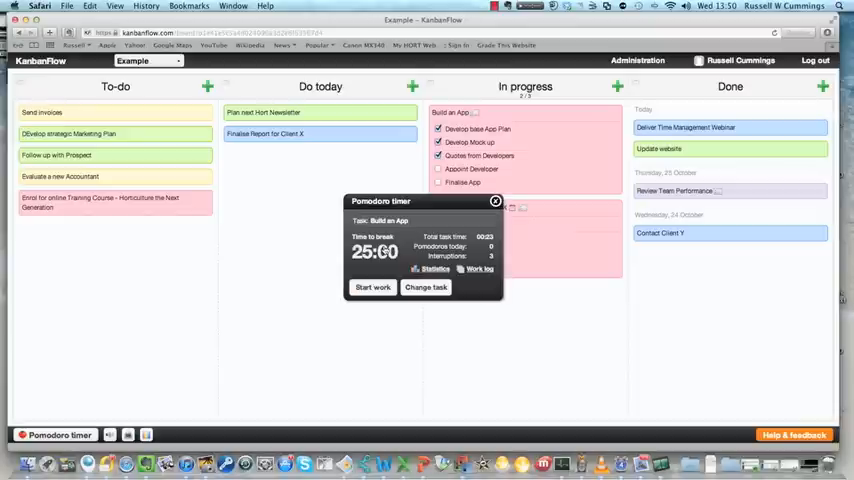
pyautogui.click(372, 288)
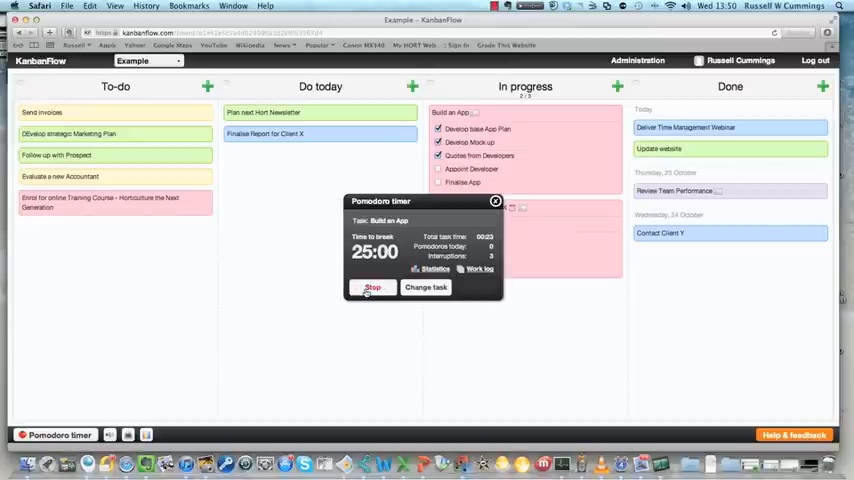
pyautogui.click(372, 288)
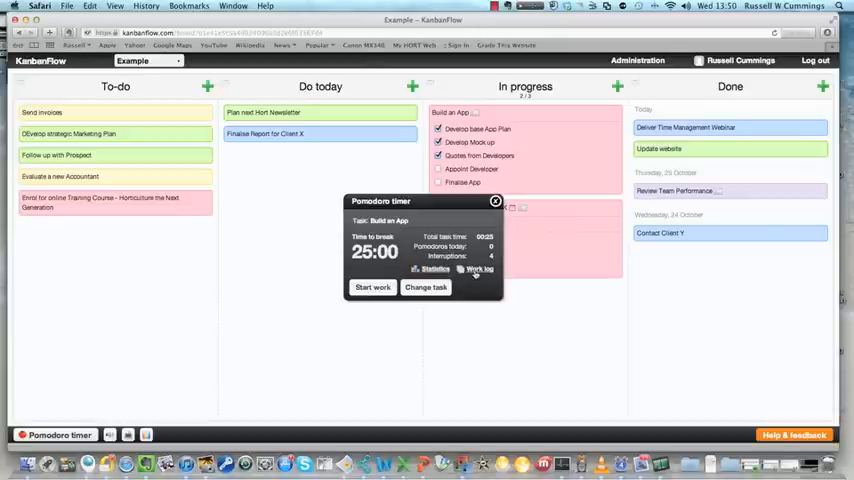
# - Show the Pomodoro statistics with personal and board high scores
pyautogui.click(432, 268)
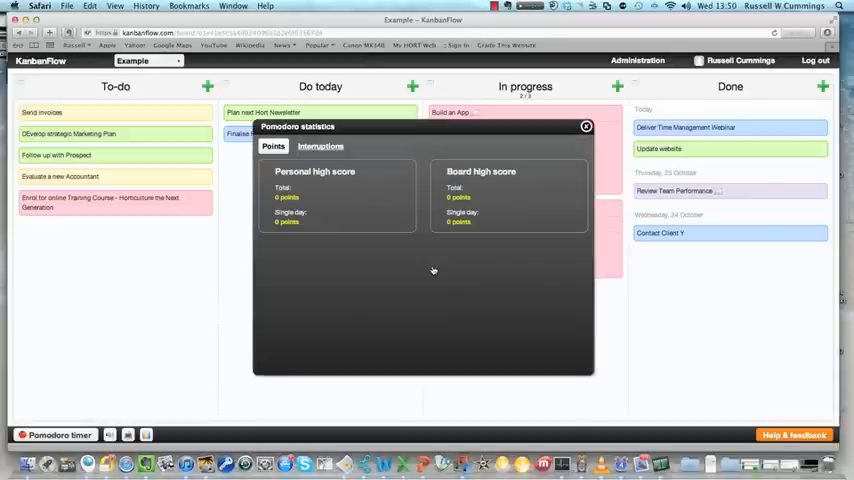
# - View the Interruptions chart for the last 30 days, then close the statistics and the timer
pyautogui.click(320, 146)
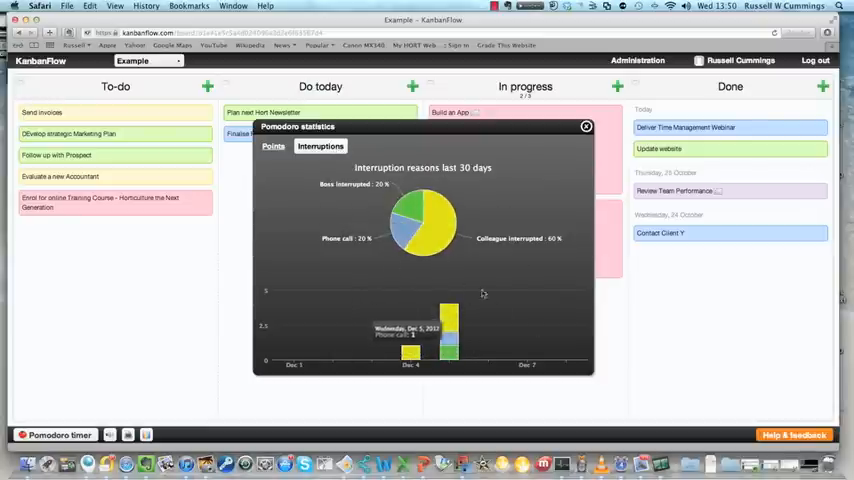
pyautogui.moveTo(408, 160)
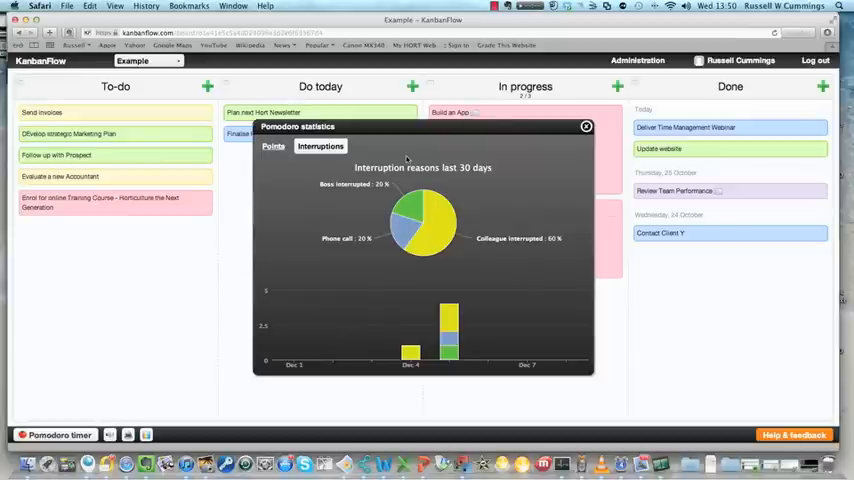
pyautogui.click(586, 128)
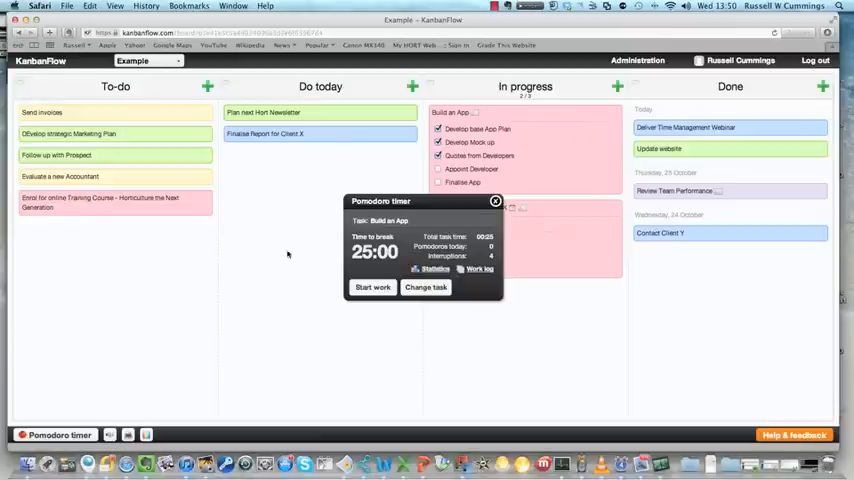
pyautogui.click(494, 200)
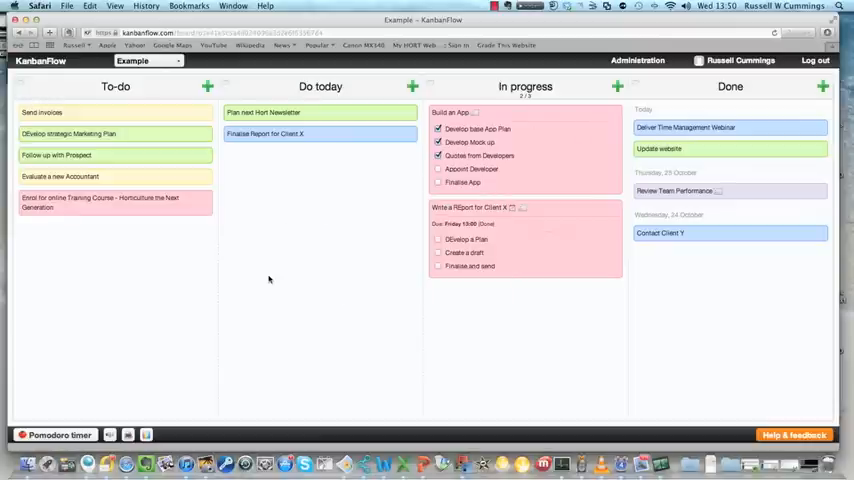